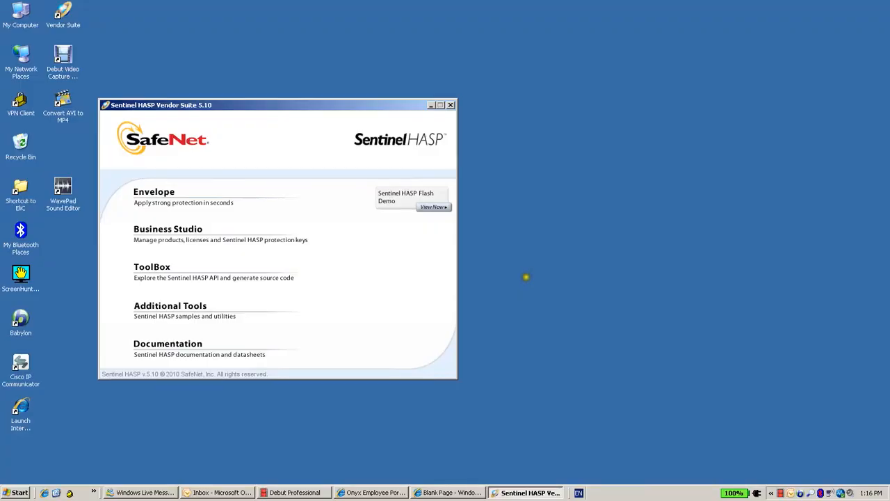
mouse_move(532, 281)
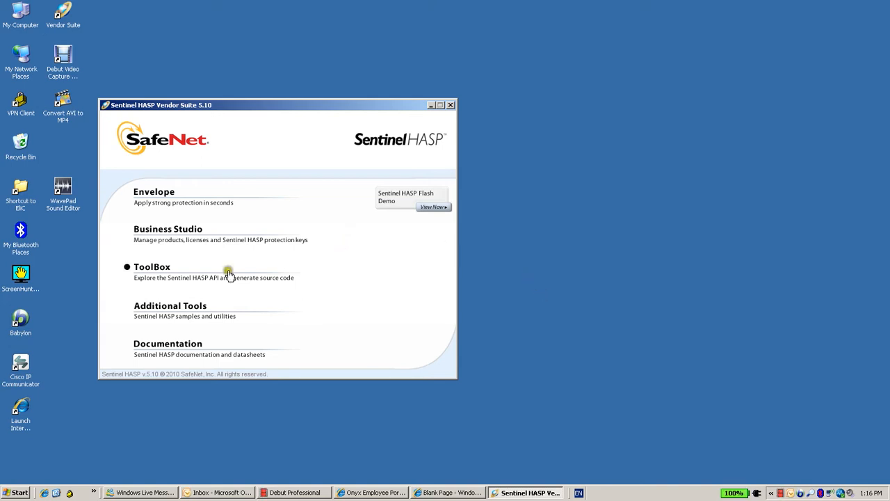
mouse_move(161, 108)
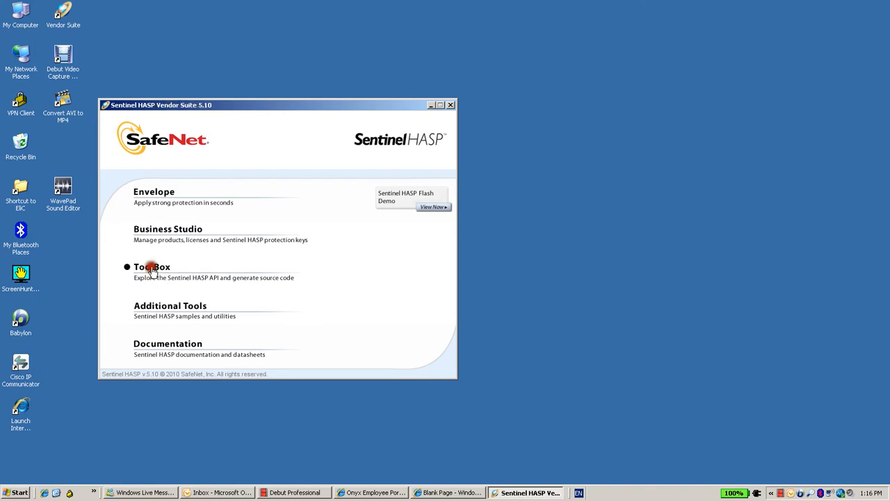
Launch ToolBox from the Vendor Suite and choose Work Offline instead of logging on.
left_click(152, 267)
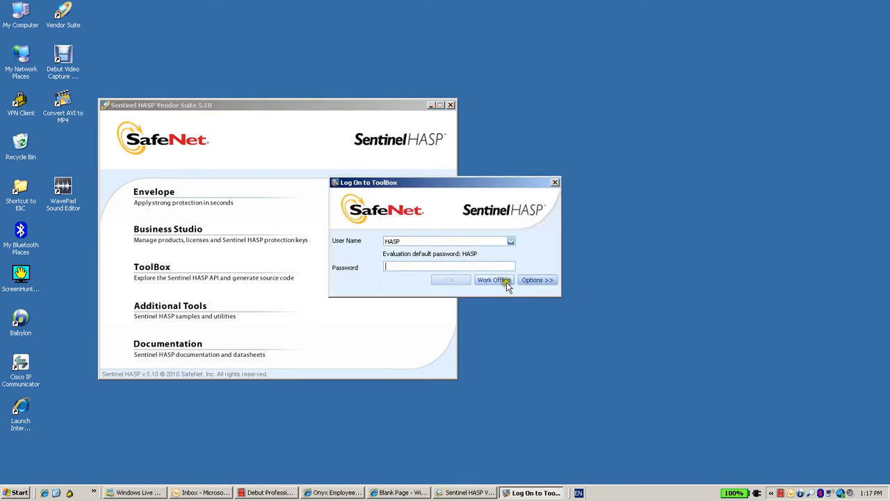
left_click(492, 280)
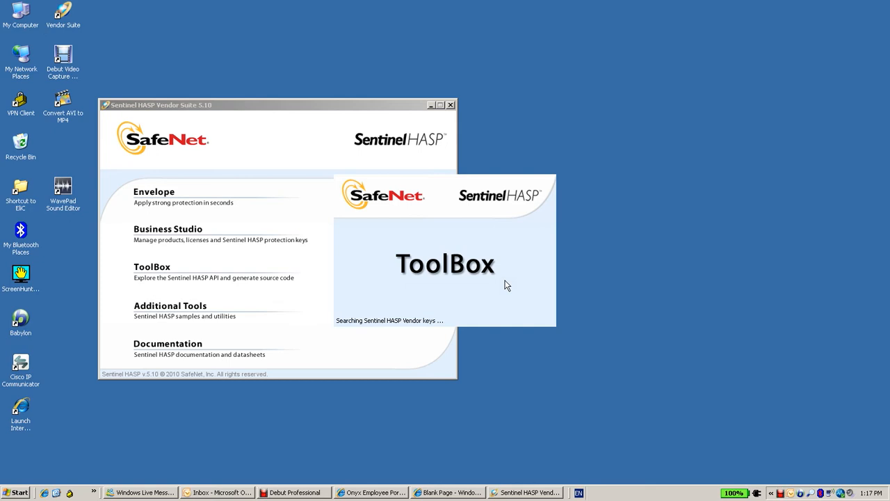
Let ToolBox finish loading to its main window with the Function Pane of API calls.
left_click(151, 268)
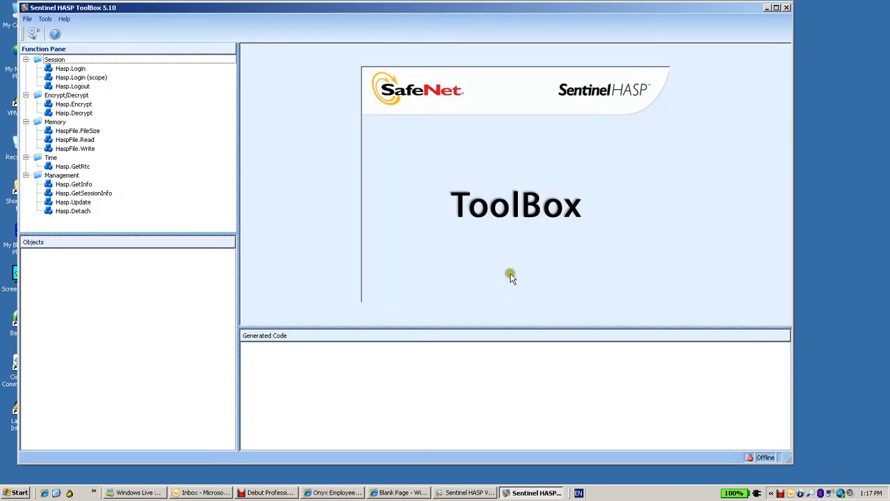
mouse_move(509, 279)
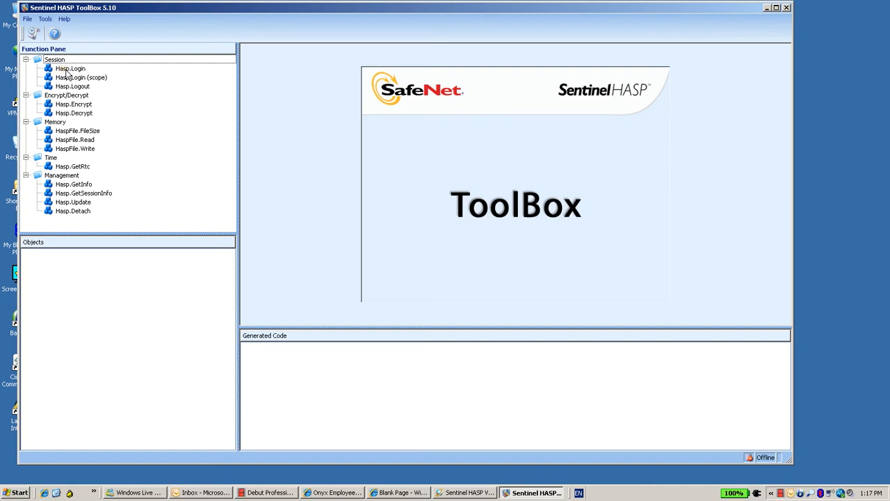
Execute Hasp.Login with Feature ID Default (0) and the DEMOMA vendor code, returning HASP_STATUS_OK.
left_click(69, 68)
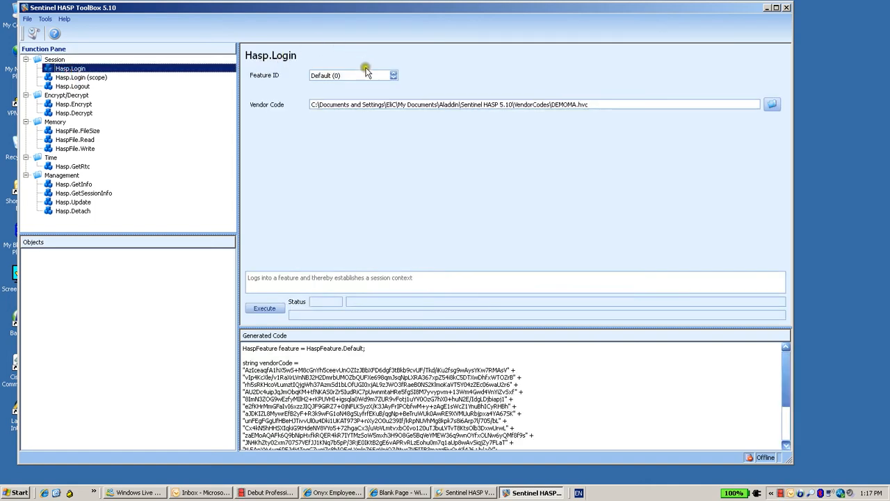
mouse_move(340, 158)
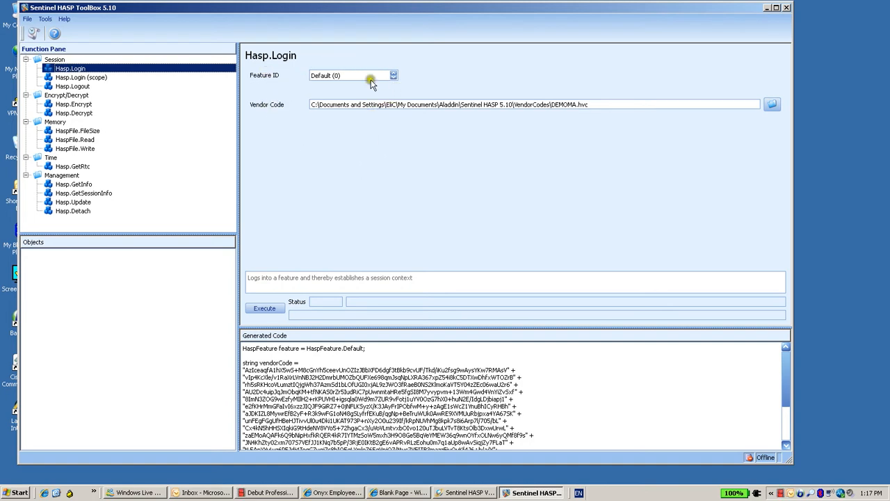
mouse_move(360, 128)
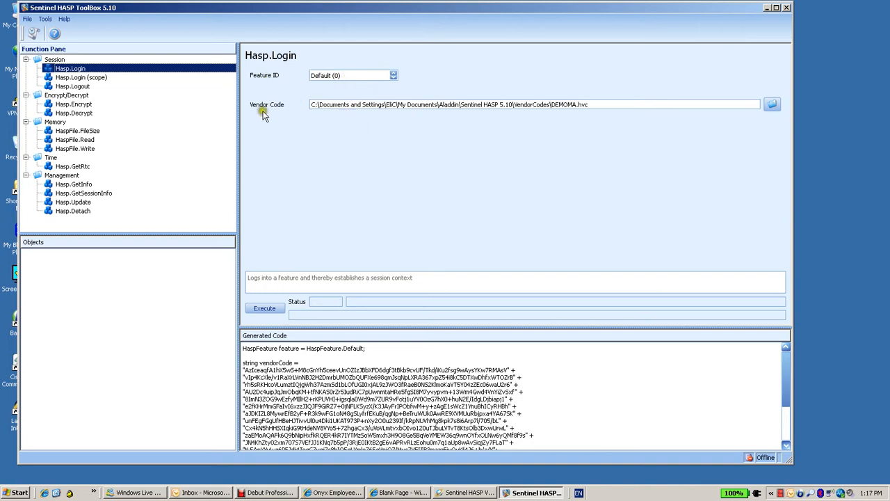
mouse_move(562, 131)
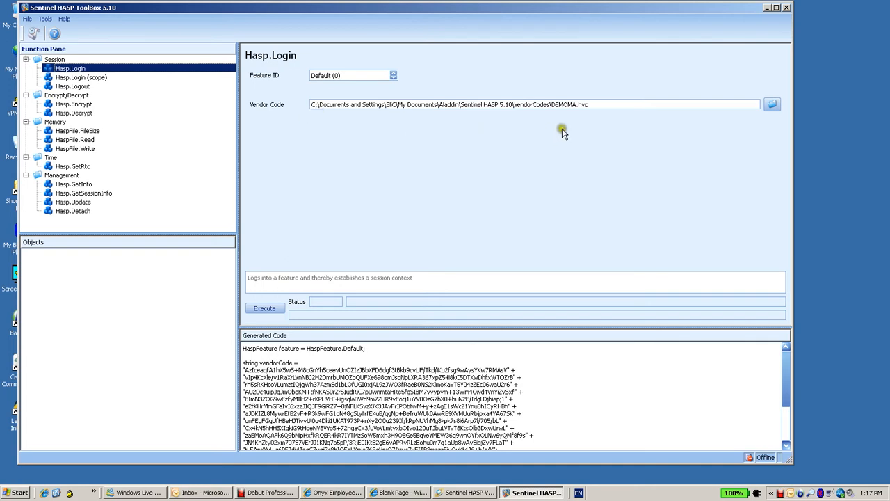
mouse_move(569, 120)
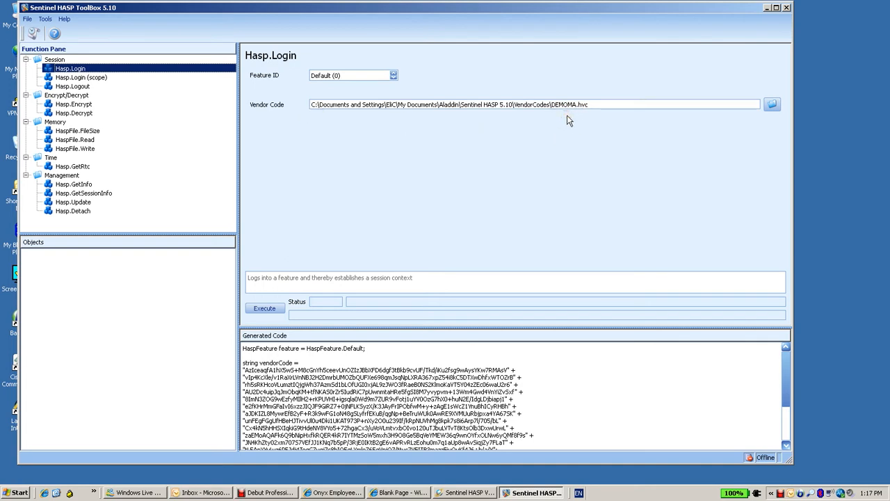
mouse_move(587, 122)
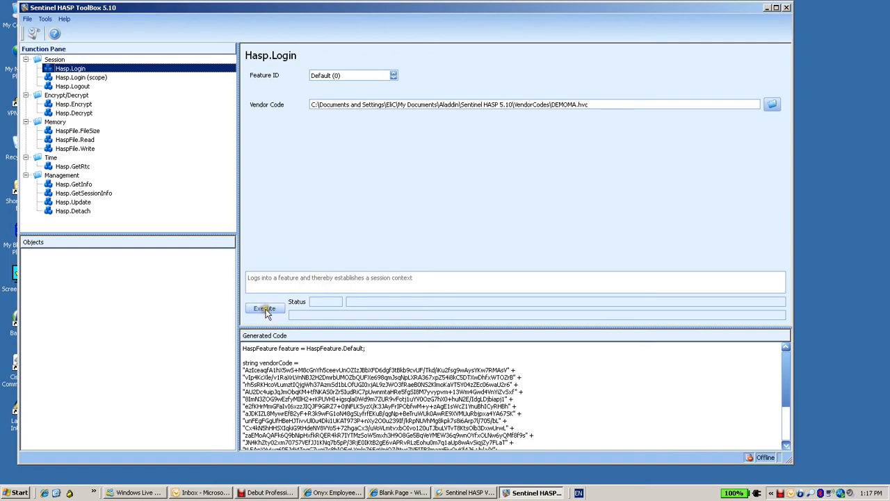
left_click(265, 308)
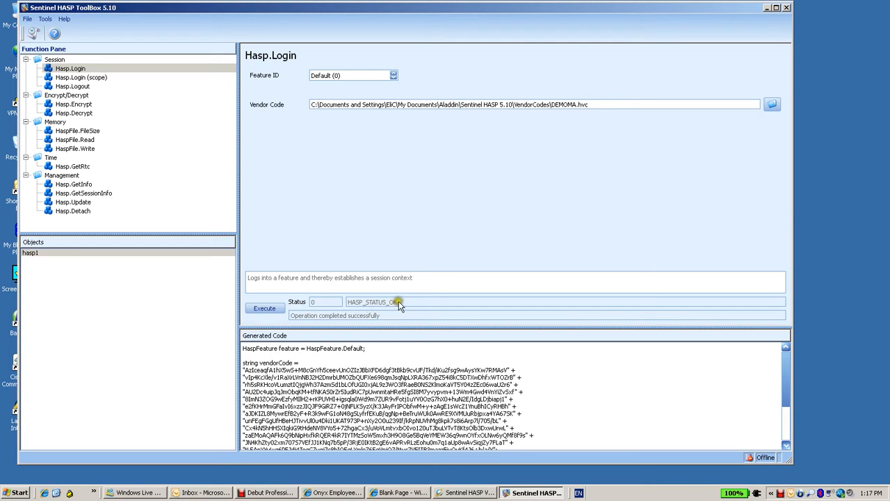
mouse_move(122, 87)
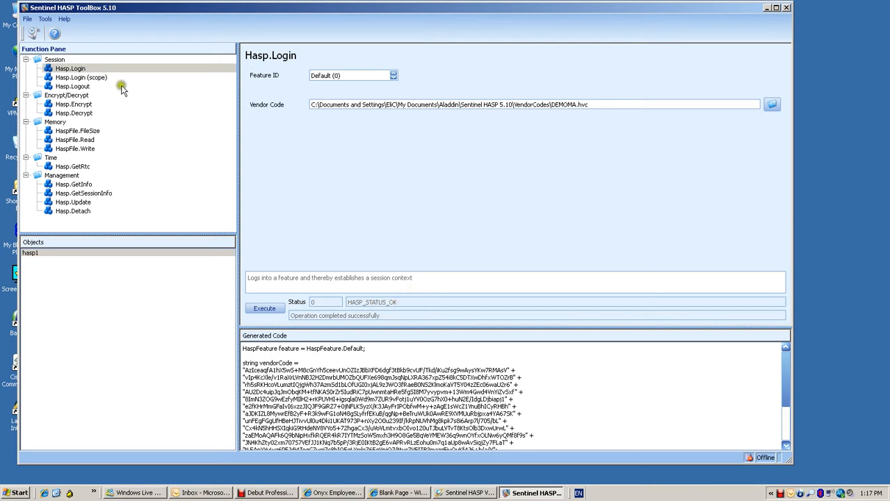
mouse_move(354, 164)
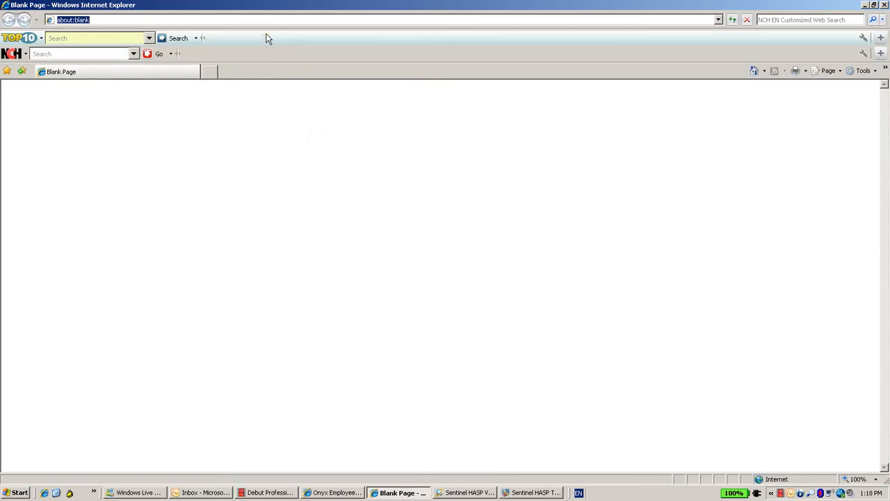
Browse to the Admin Control Center and view the Sessions page showing one Default-feature session.
type("http")
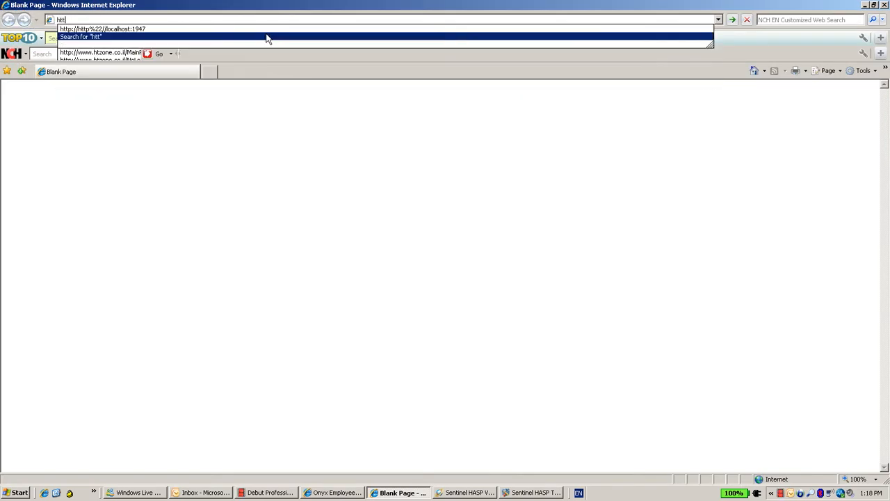
type("http://localhost:1947/_int_/index.html")
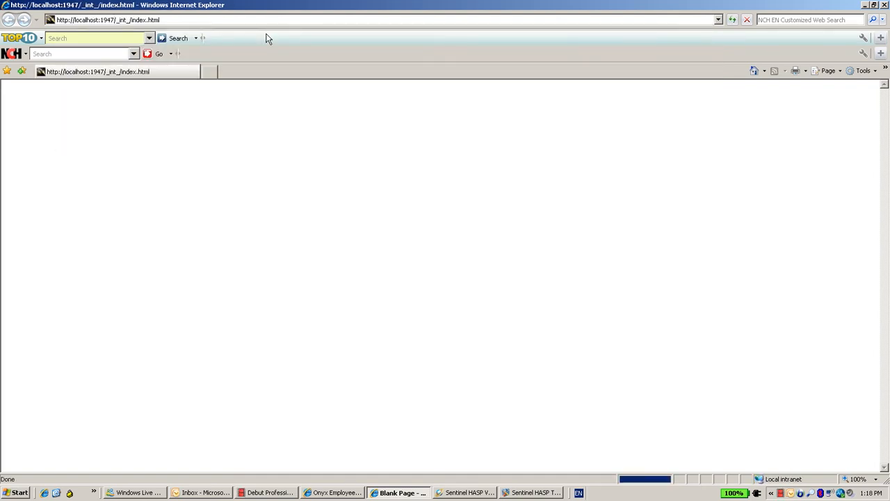
left_click(25, 295)
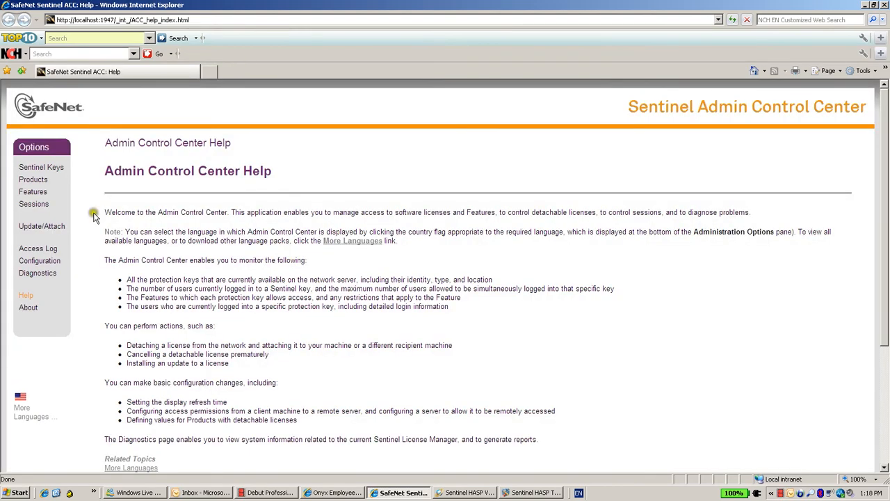
left_click(33, 203)
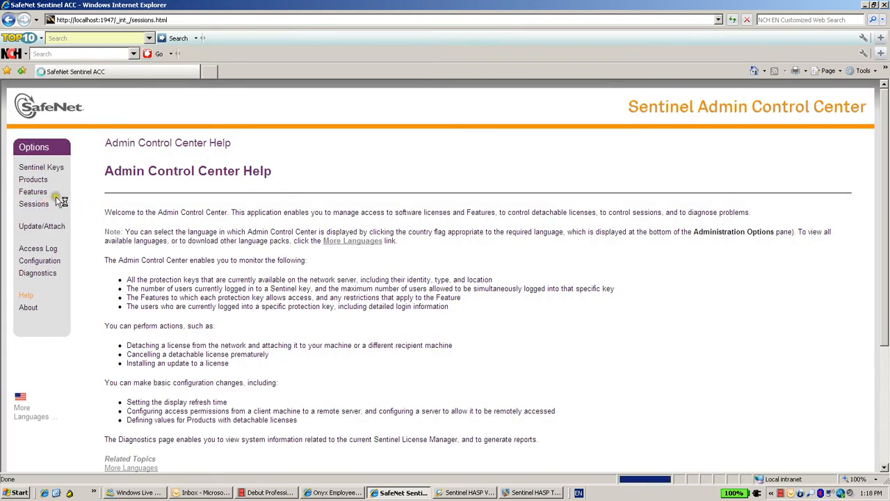
left_click(33, 203)
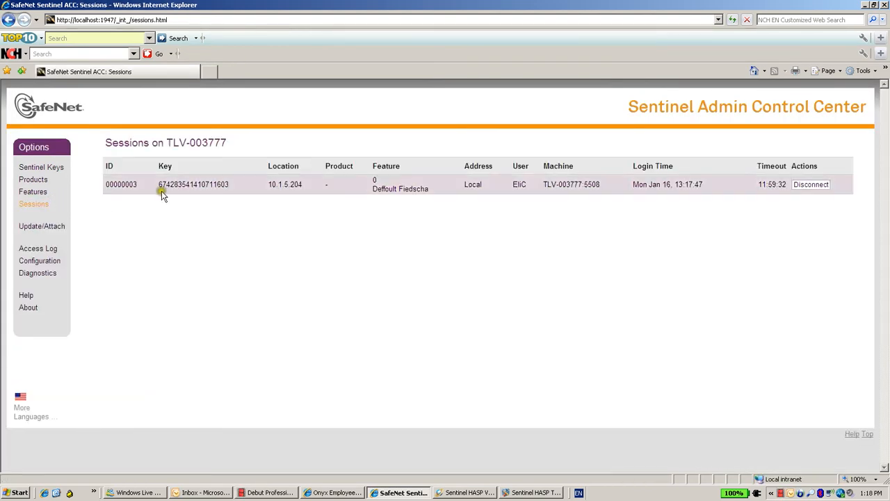
mouse_move(374, 180)
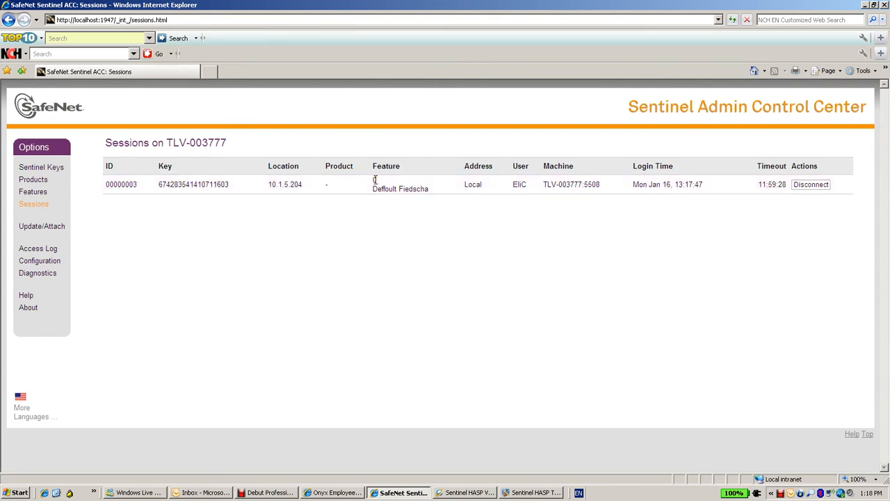
mouse_move(369, 183)
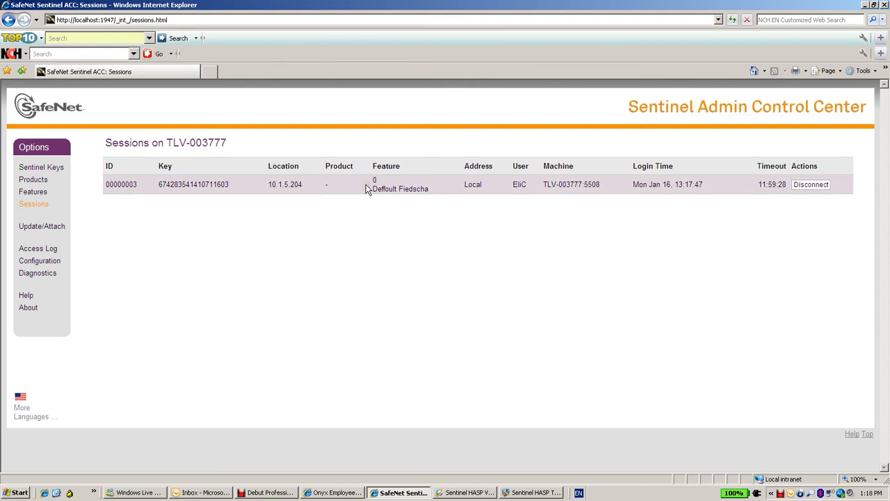
Bring the Sentinel HASP ToolBox window back into view.
left_click(532, 493)
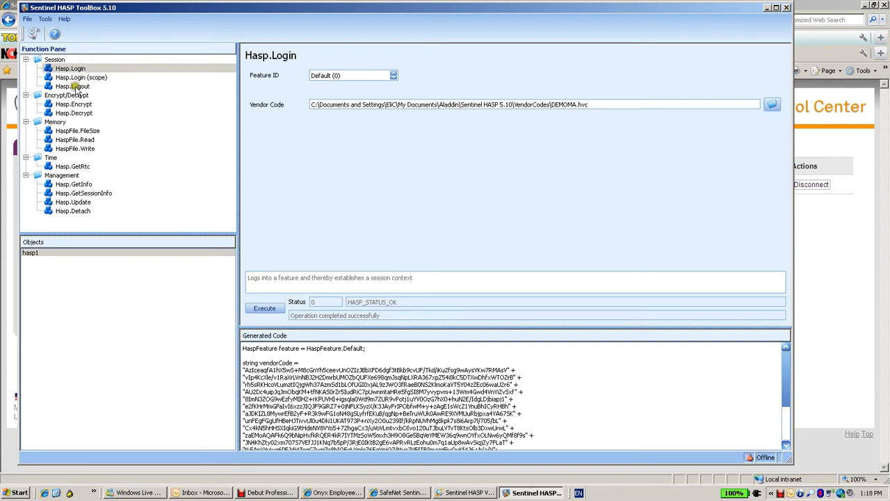
Execute Hasp.Logout returning HASP_STATUS_OK, then check the now-empty Admin Control Center sessions list.
left_click(73, 87)
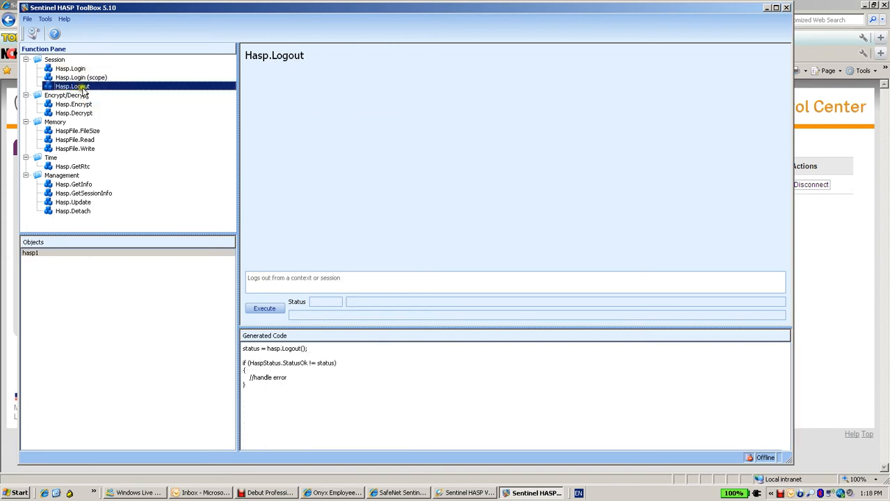
left_click(265, 309)
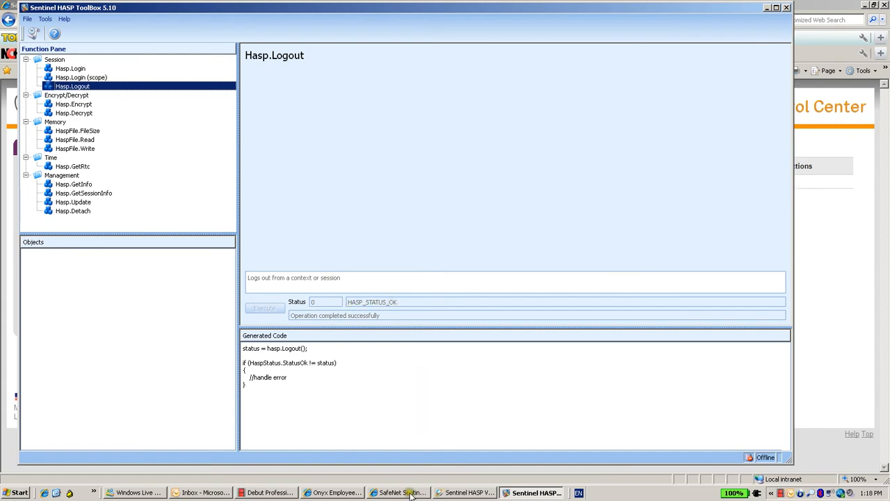
left_click(398, 492)
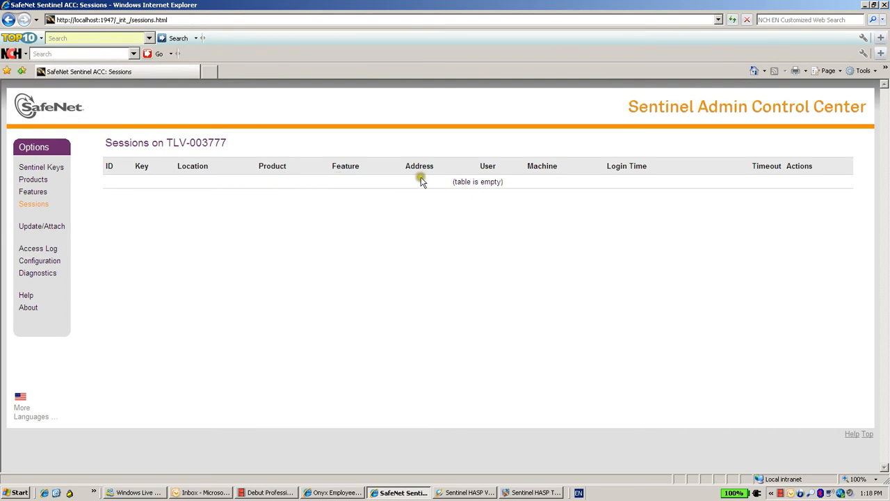
mouse_move(433, 183)
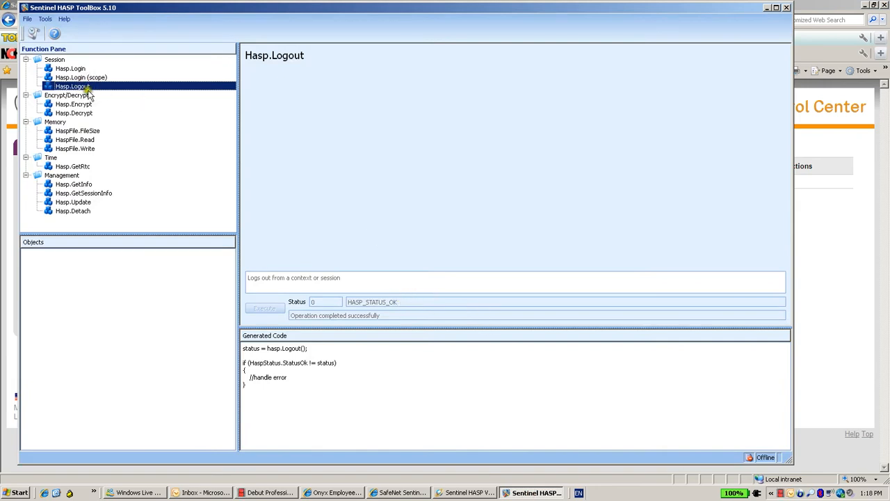
Glance at Hasp.Encrypt's data buffer, then return to Hasp.Login and scroll its generated code.
left_click(69, 68)
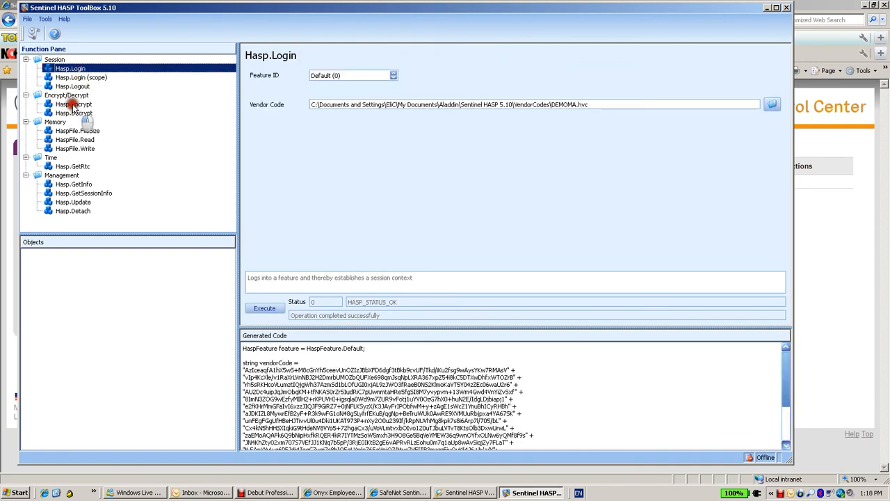
left_click(73, 103)
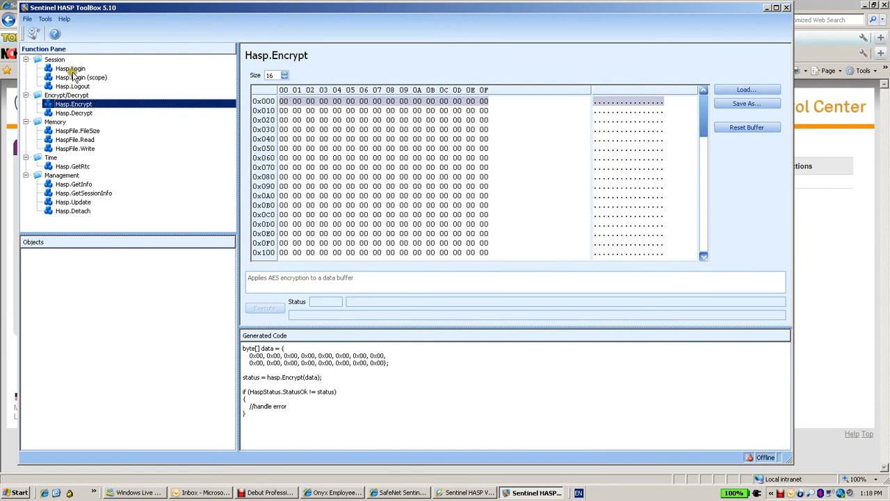
left_click(70, 68)
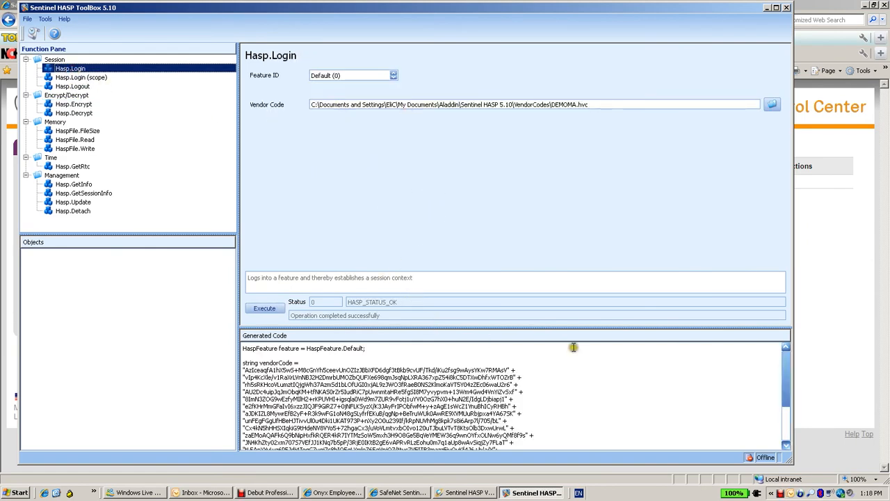
scroll("down", 3)
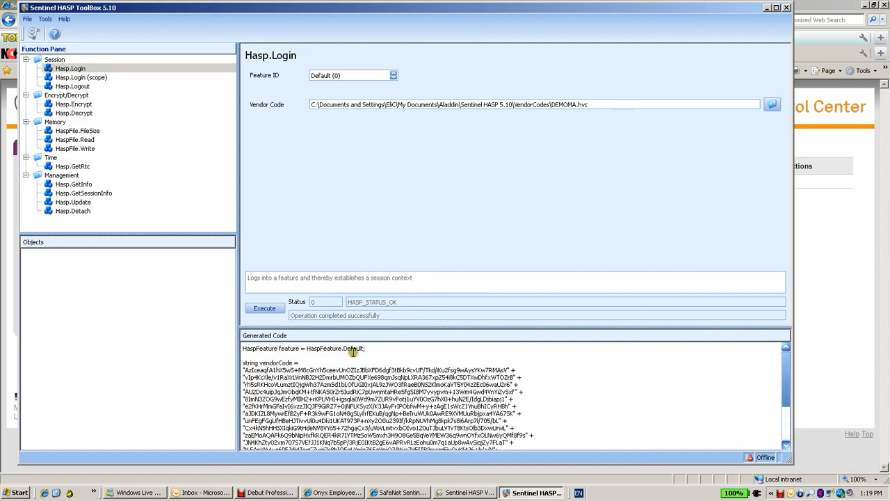
mouse_move(395, 361)
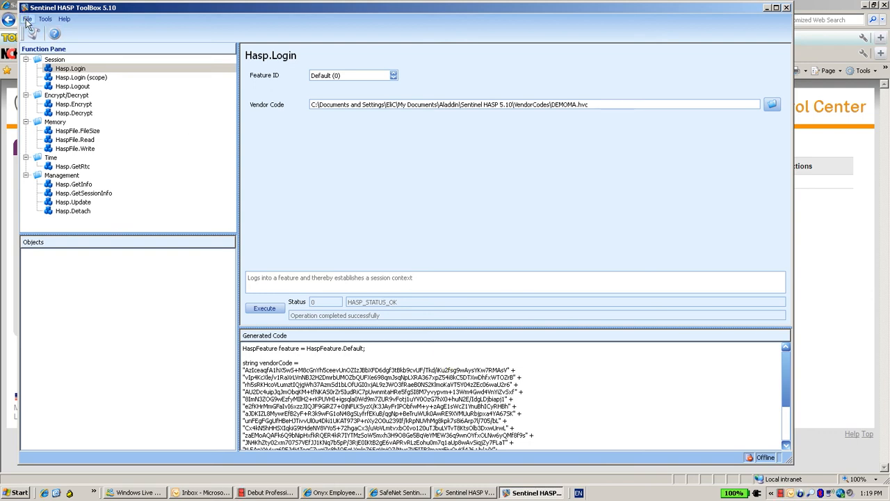
Set the ToolBox programming language to C - API in Tools > Settings.
left_click(44, 19)
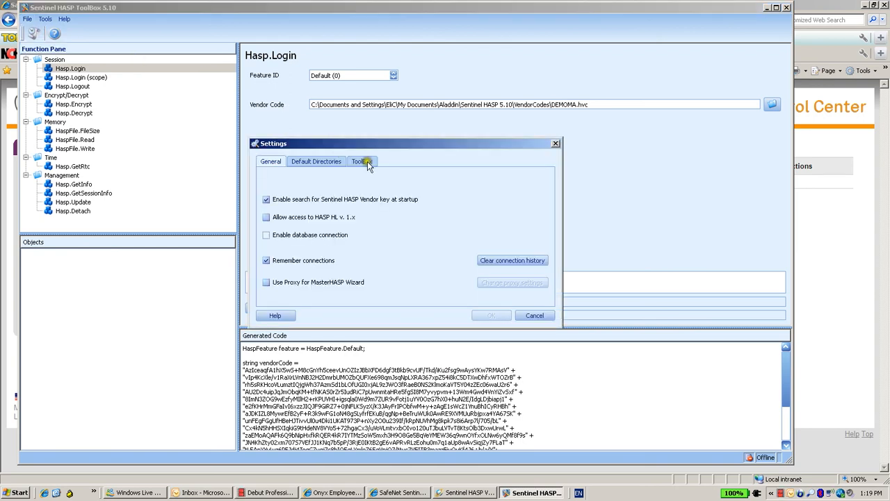
left_click(362, 161)
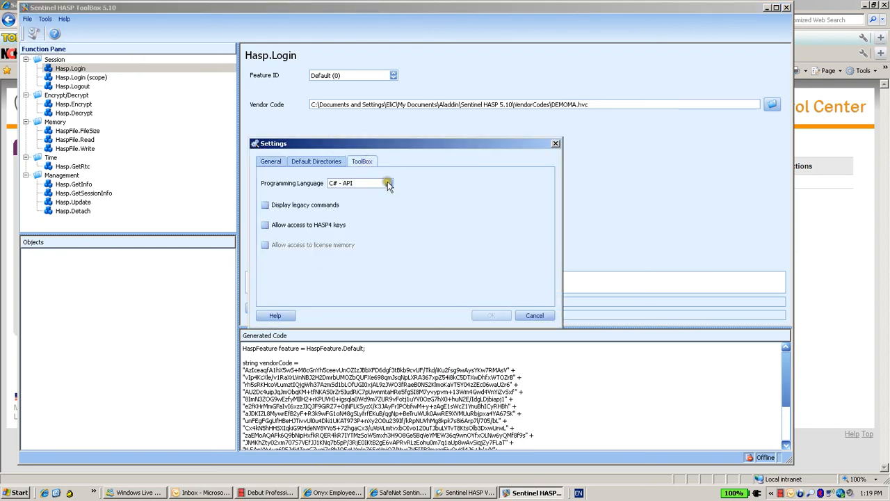
left_click(388, 184)
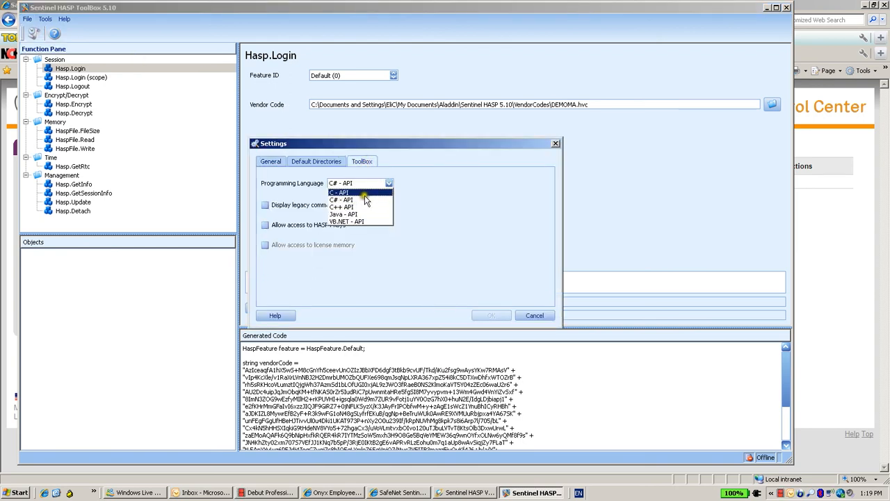
left_click(341, 192)
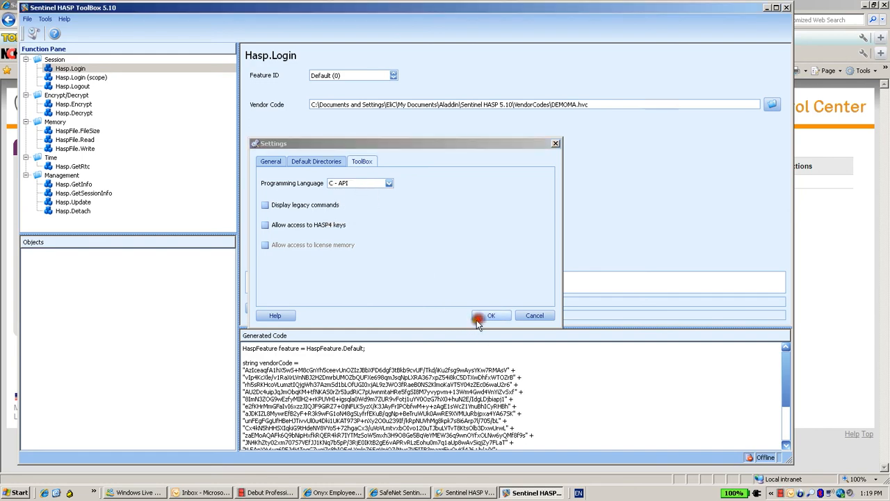
left_click(491, 315)
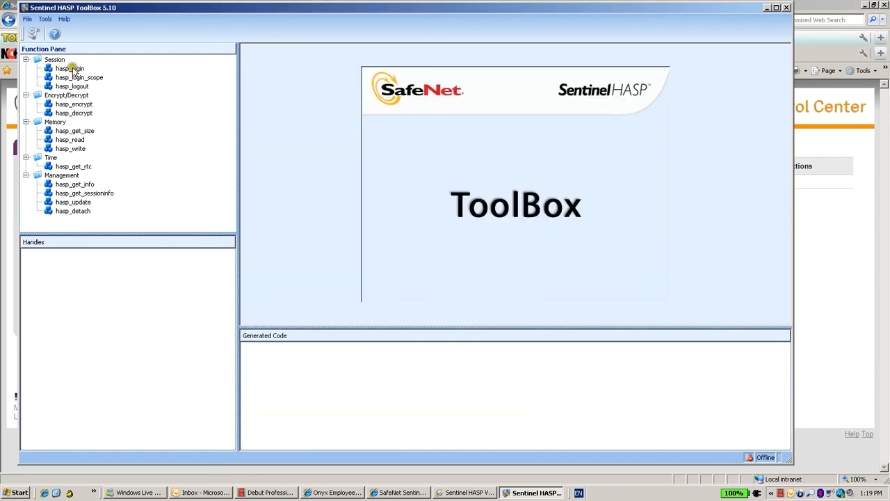
Select hasp_login to show its C generated code with hasp_feature_t and handle declarations.
left_click(69, 69)
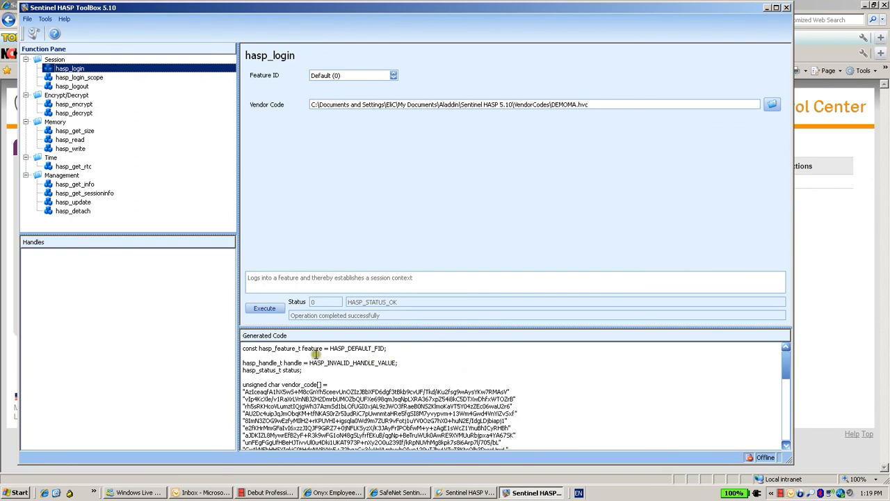
mouse_move(707, 368)
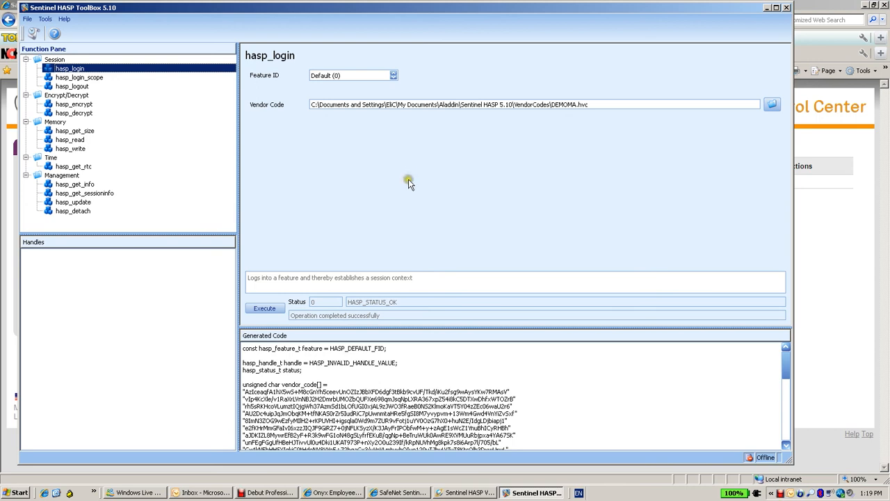
mouse_move(417, 179)
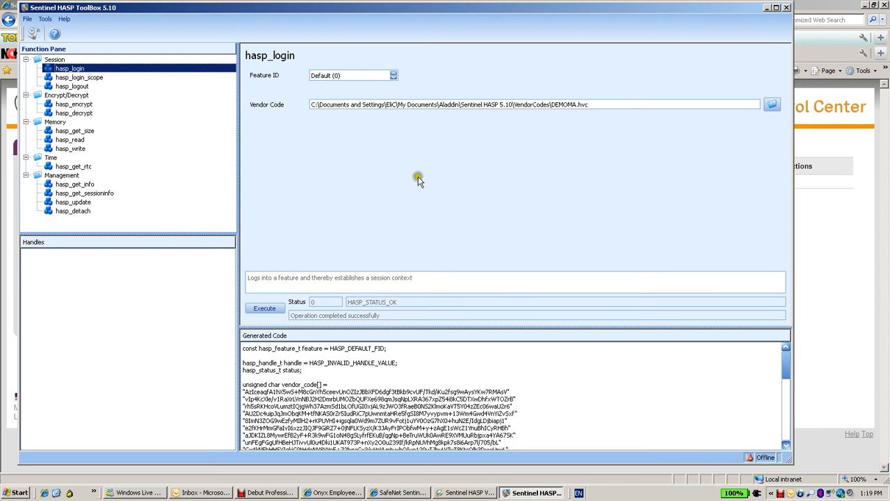